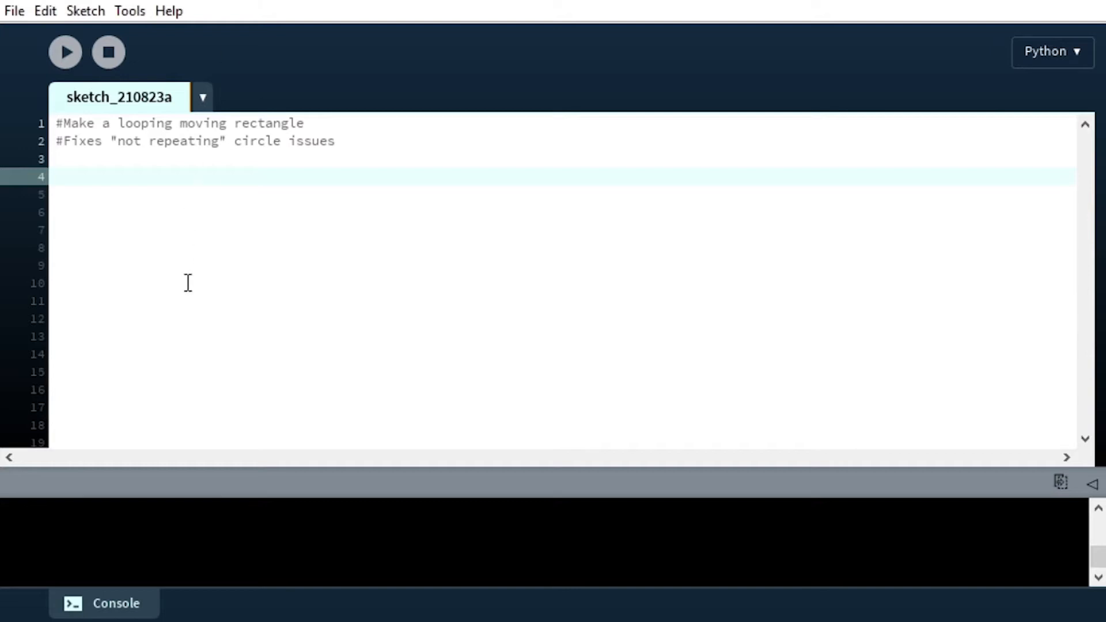
{"action": "mouse_move", "coordinate": [195, 229]}
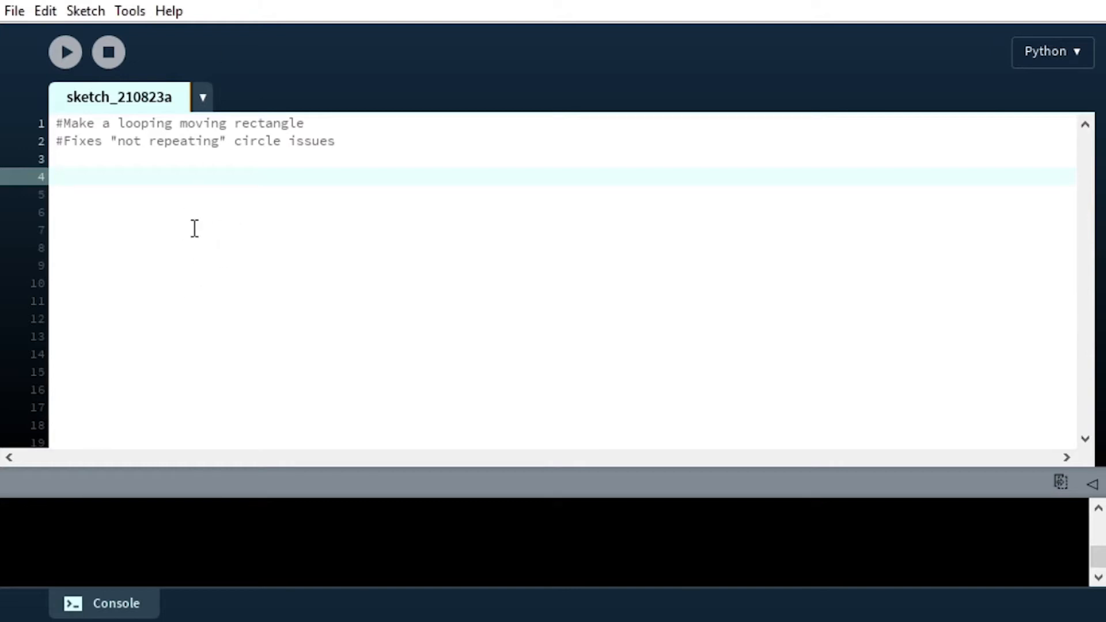
{"action": "mouse_move", "coordinate": [106, 265]}
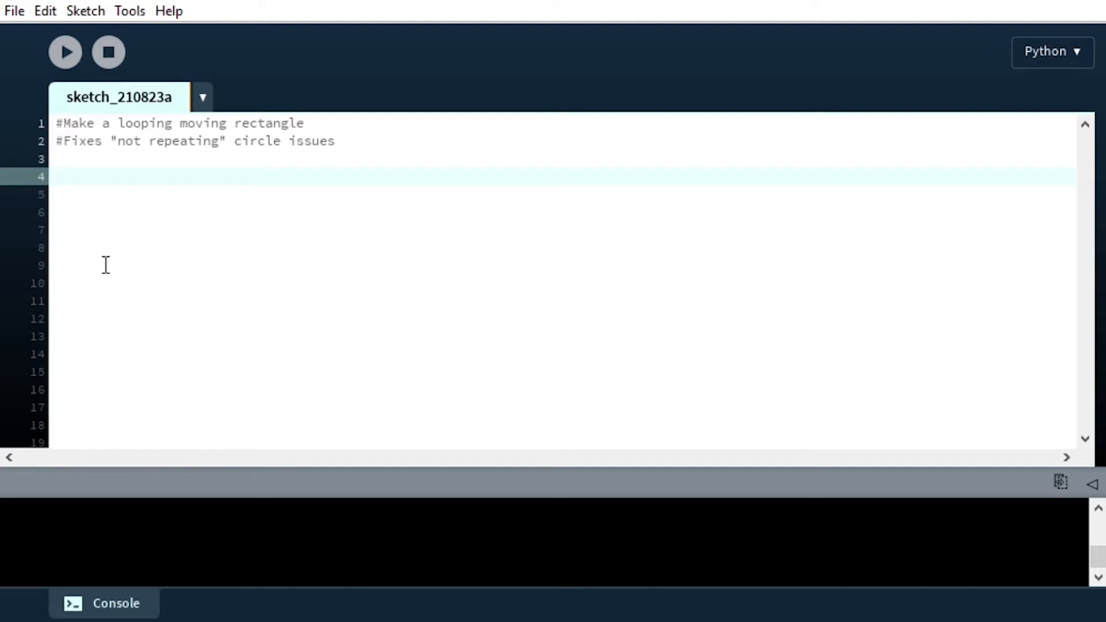
Define setup() declaring global x and initialising x = 0
{"action": "type", "text": "def"}
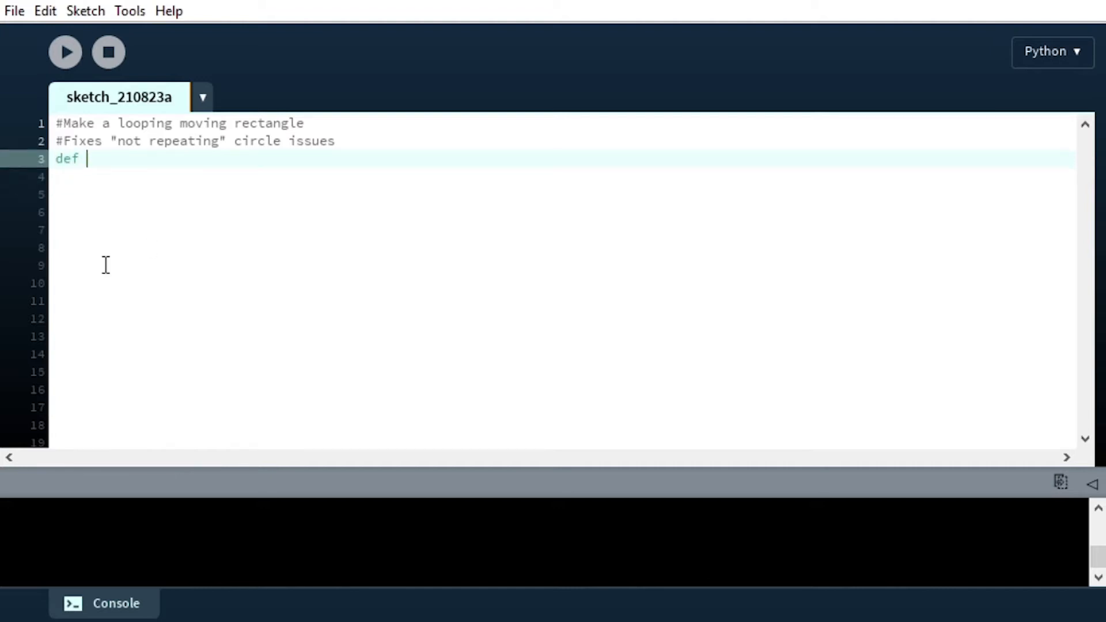
{"action": "type", "text": "setup():"}
{"action": "left_click", "coordinate": [564, 176]}
{"action": "type", "text": "global"}
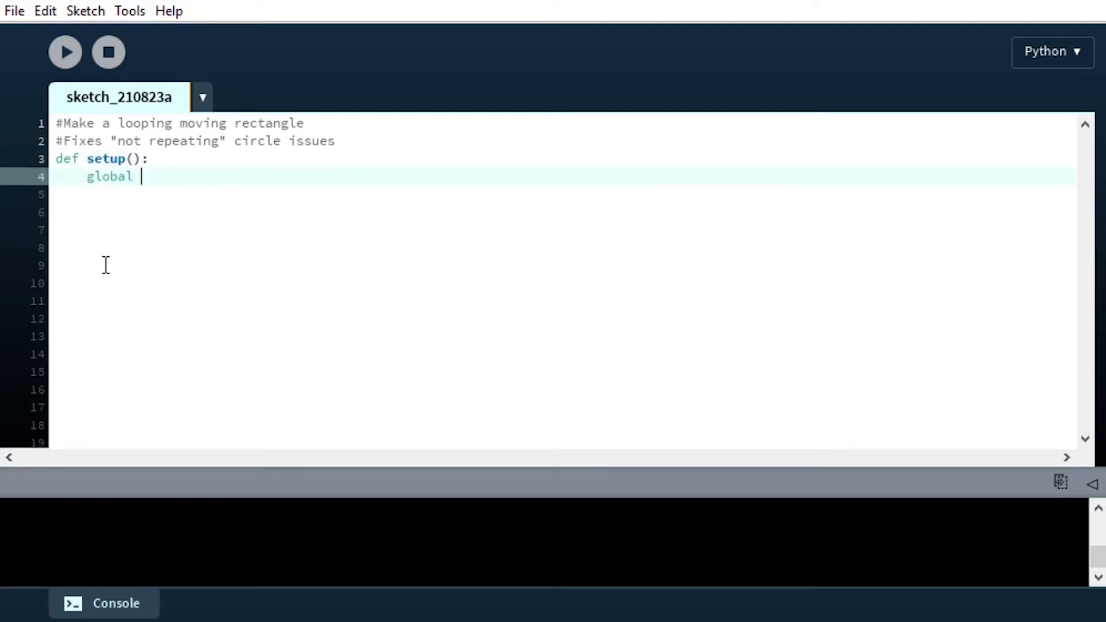
{"action": "type", "text": "x"}
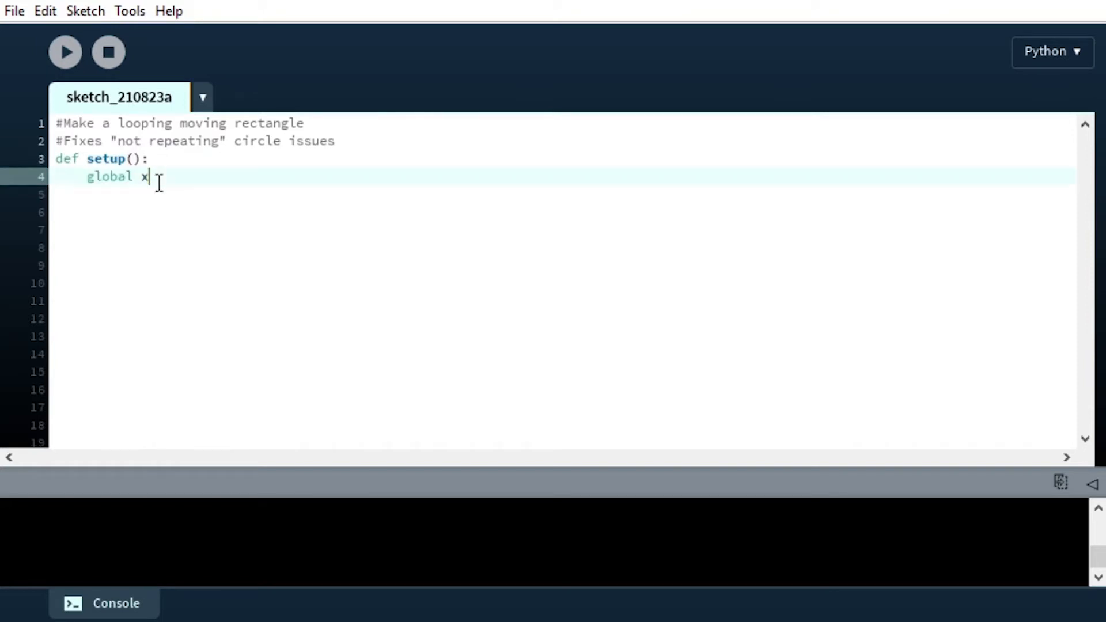
{"action": "double_click", "coordinate": [109, 176]}
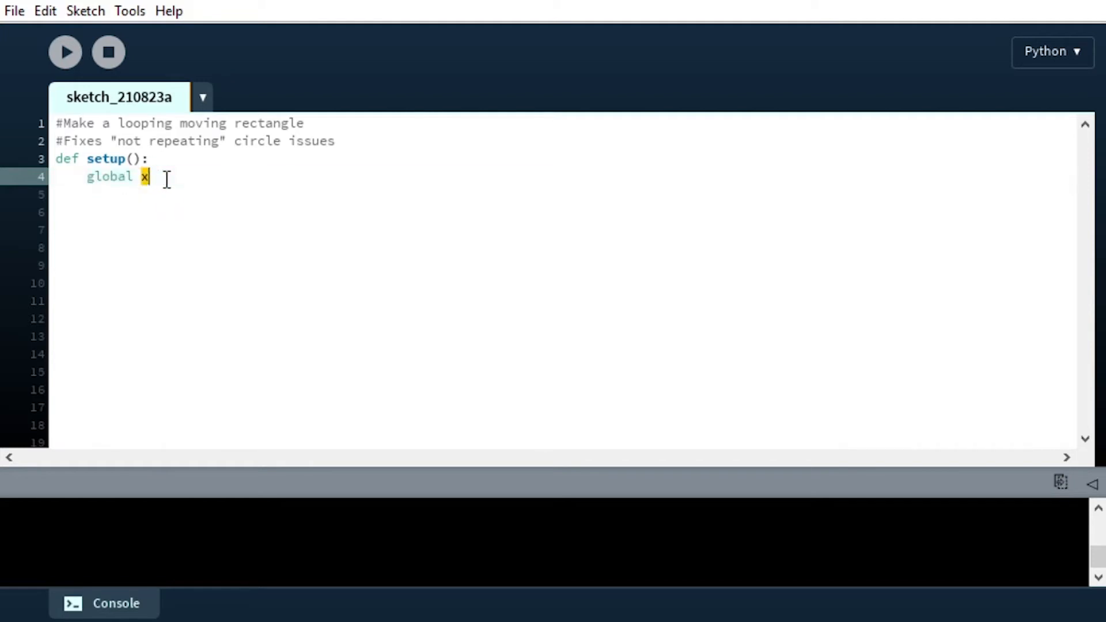
{"action": "double_click", "coordinate": [110, 176]}
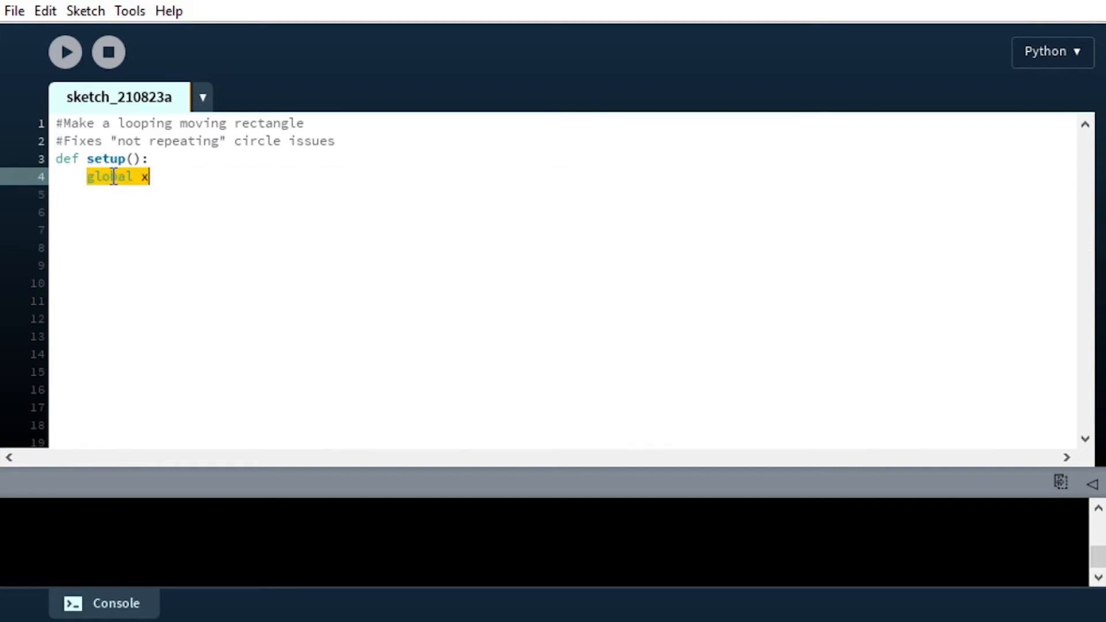
{"action": "mouse_move", "coordinate": [182, 180]}
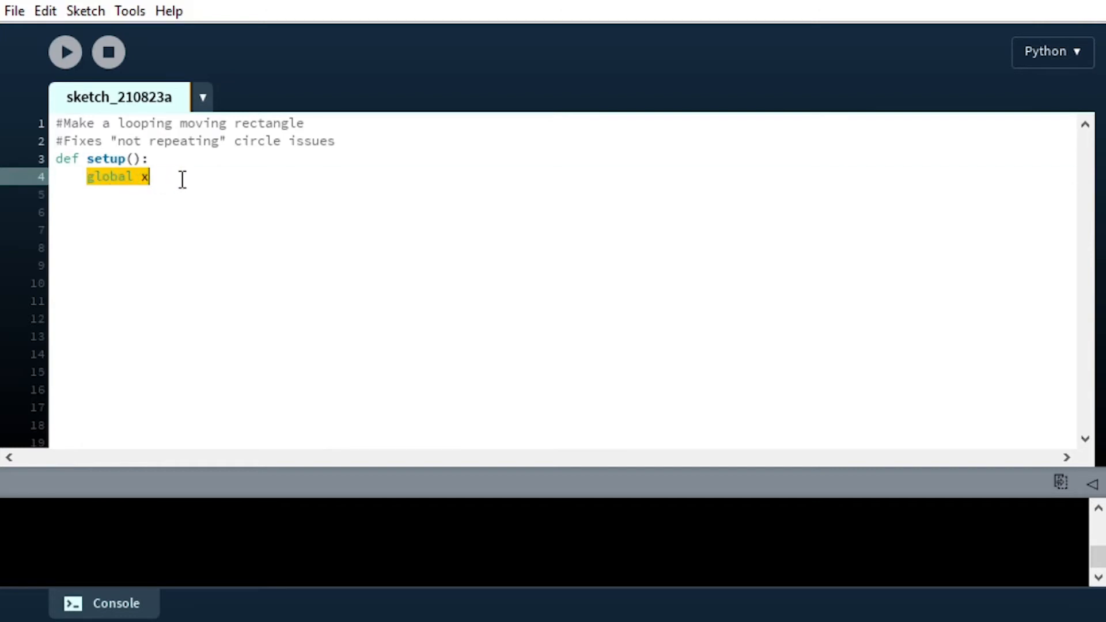
{"action": "key", "text": "Return"}
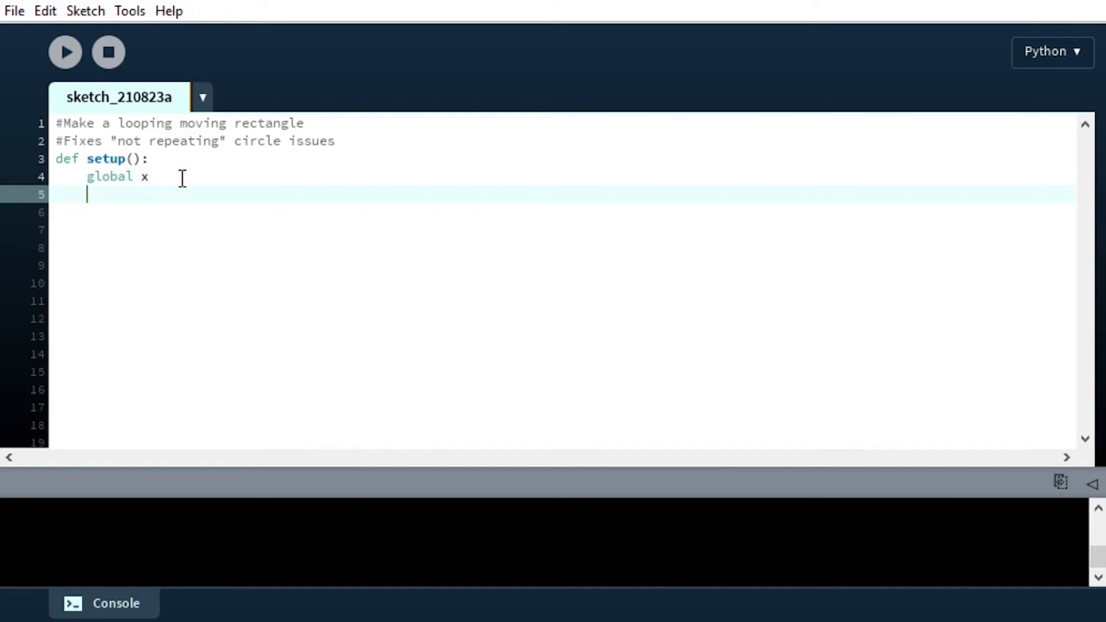
{"action": "type", "text": "x ="}
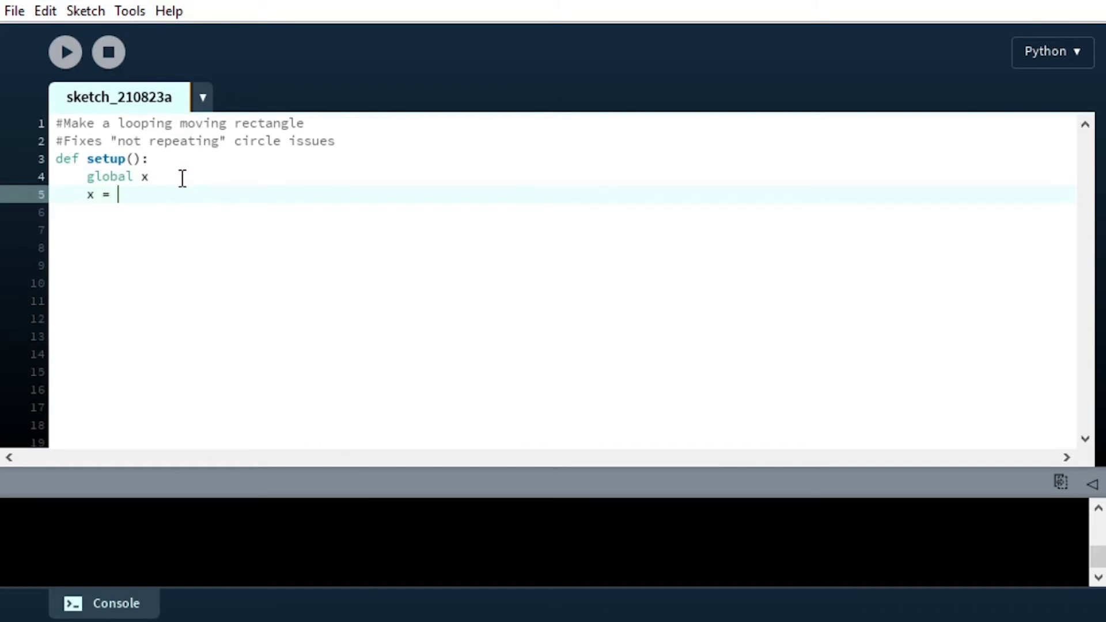
{"action": "type", "text": "0"}
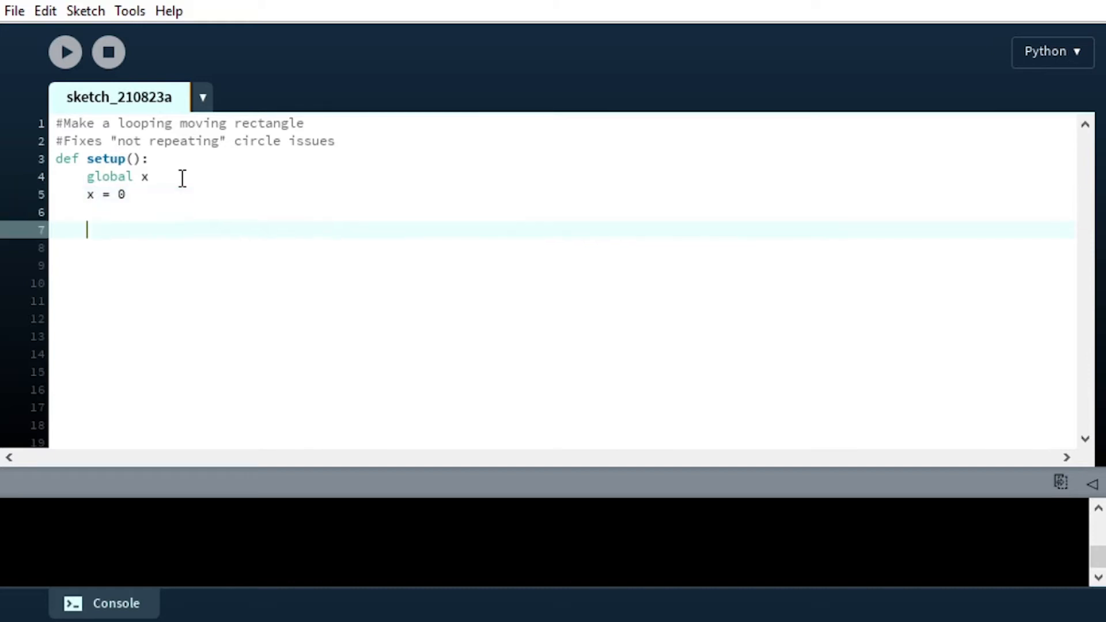
Give setup a 500×100 canvas with background(255)
{"action": "type", "text": "size("}
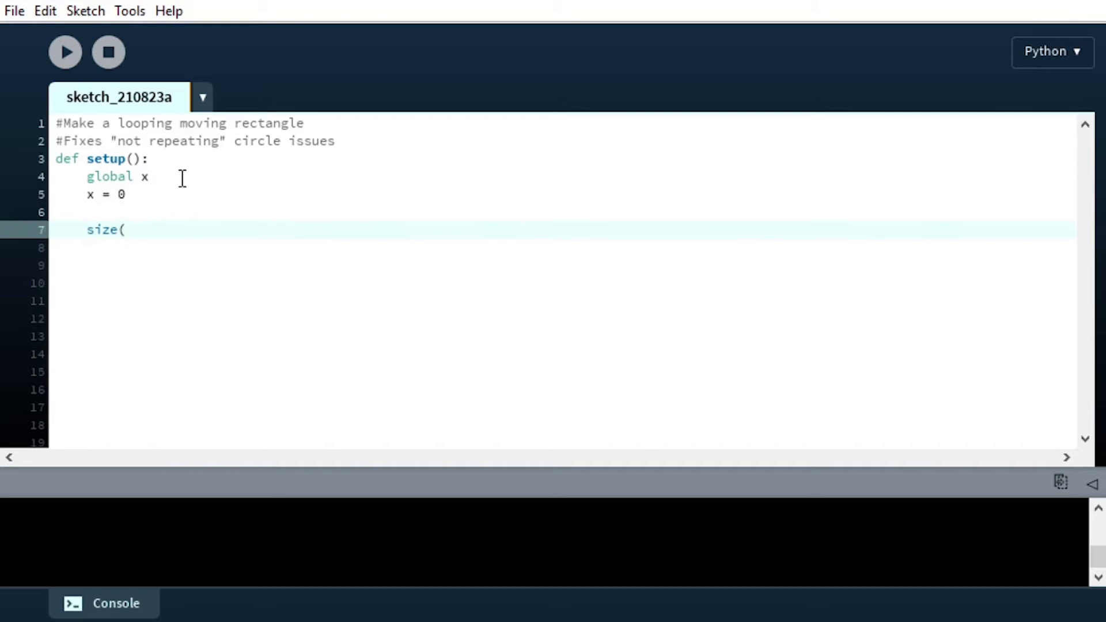
{"action": "type", "text": "500, 100"}
{"action": "left_click", "coordinate": [563, 249]}
{"action": "type", "text": "backg"}
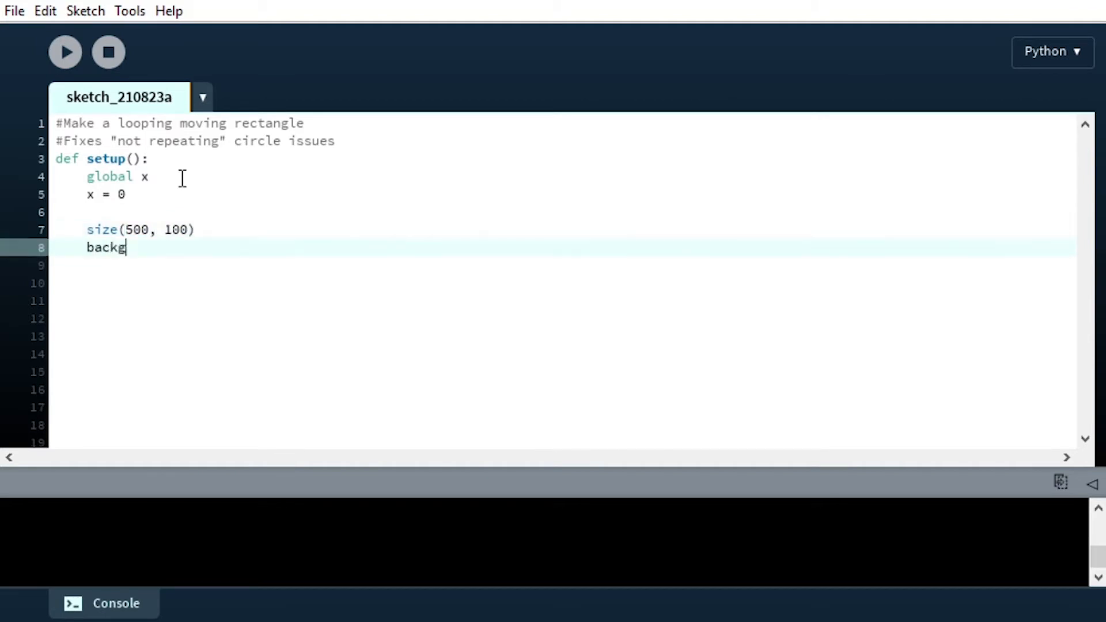
{"action": "type", "text": "round(255)"}
{"action": "left_click", "coordinate": [562, 283]}
{"action": "type", "text": "def d"}
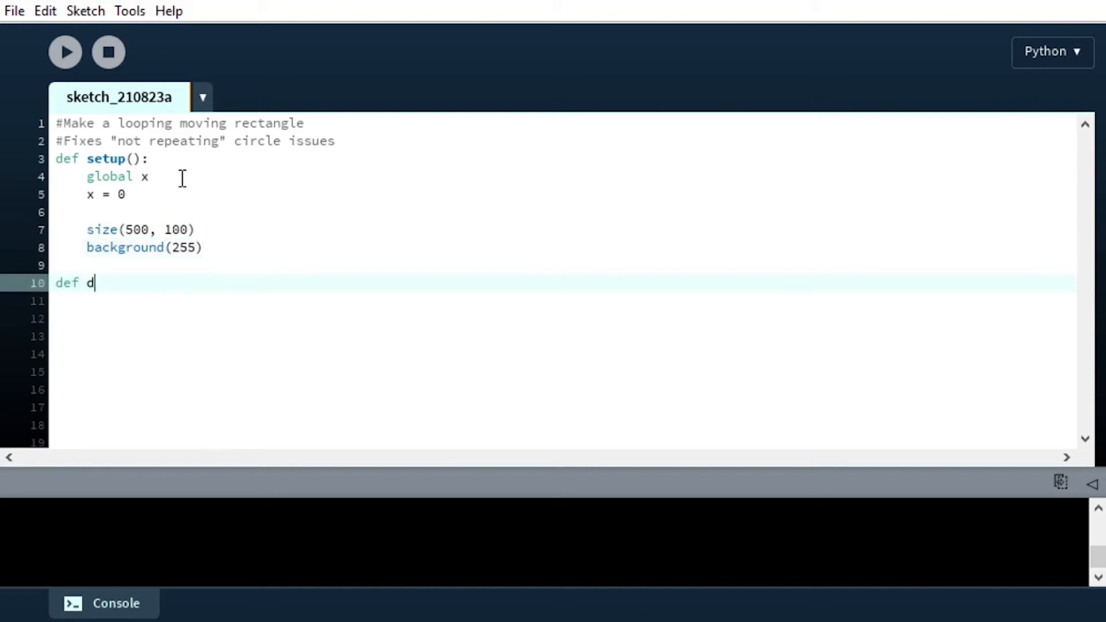
Define draw() with global x and a white background(255) repaint
{"action": "type", "text": "raw():"}
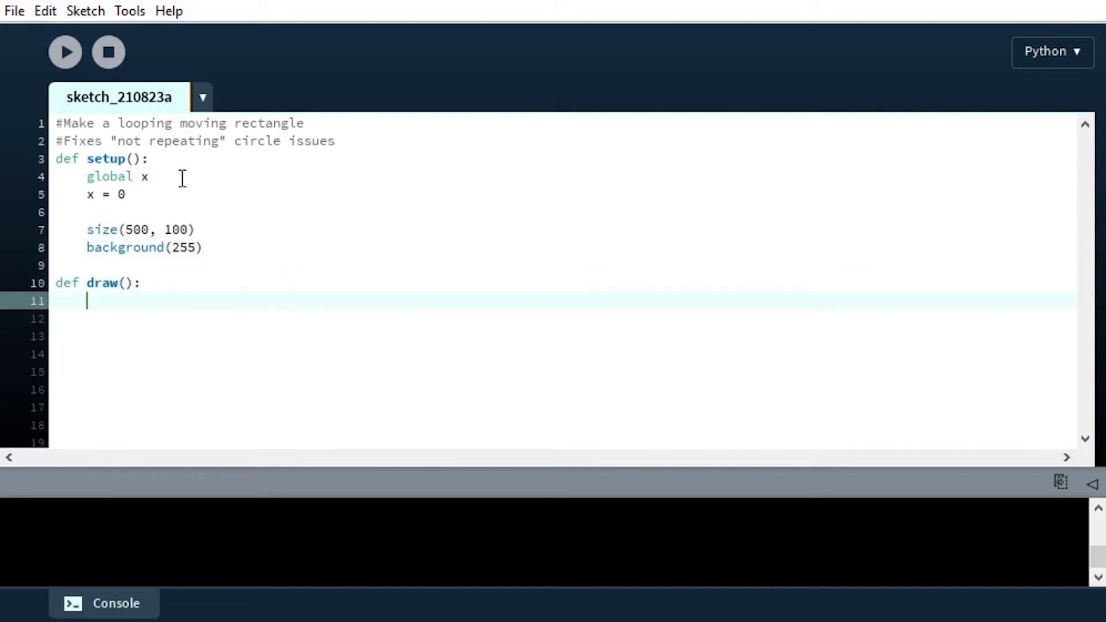
{"action": "type", "text": "global x"}
{"action": "left_click", "coordinate": [565, 336]}
{"action": "type", "text": "backg"}
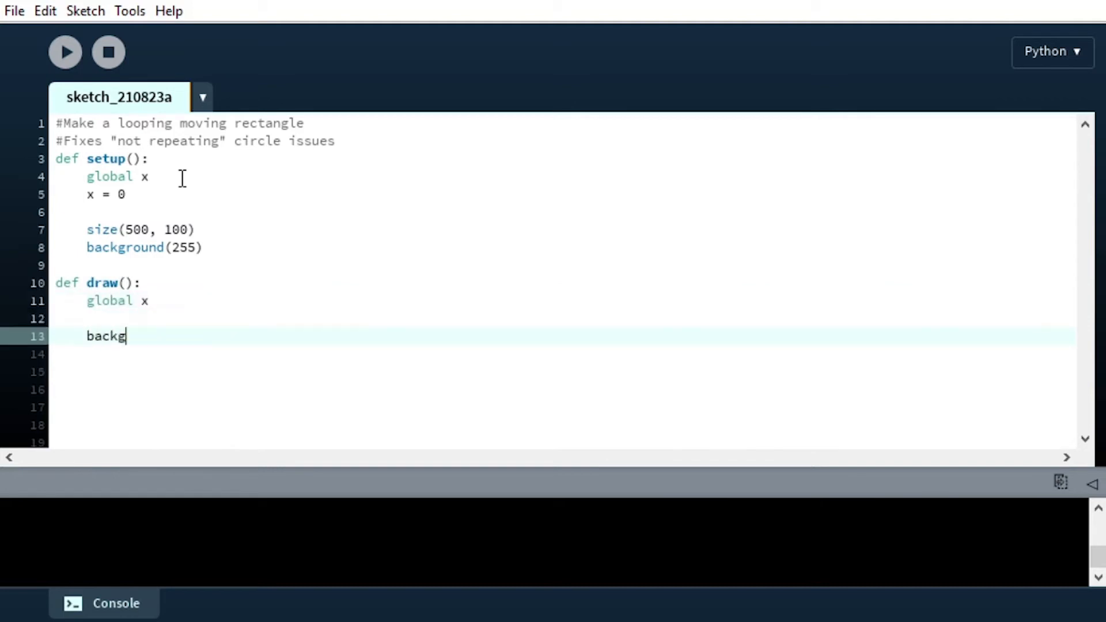
{"action": "type", "text": "round"}
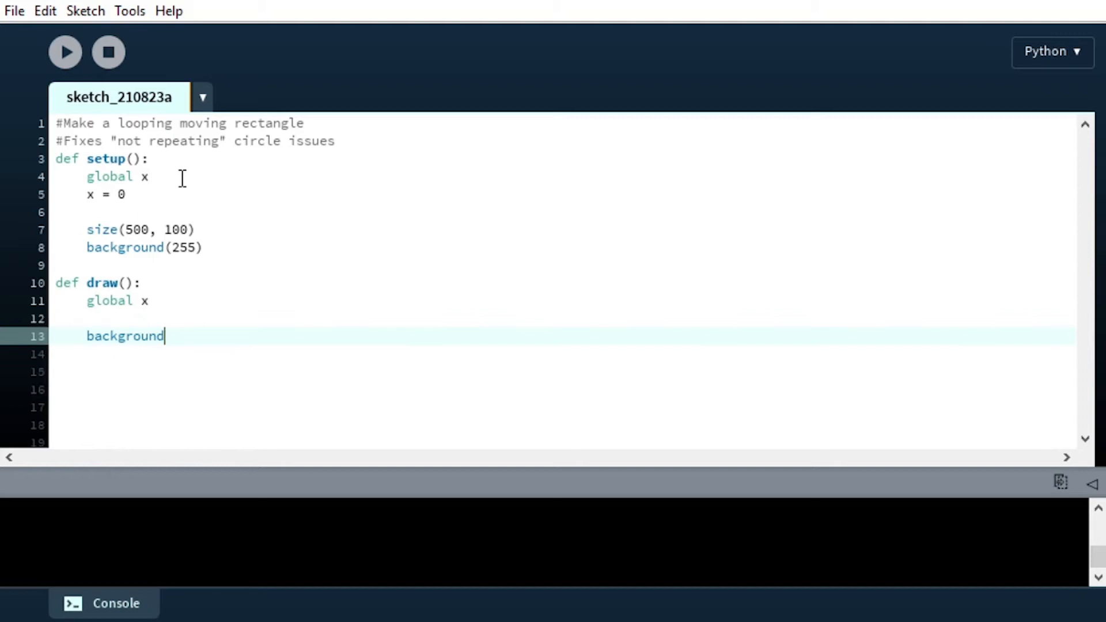
{"action": "type", "text": "(255)"}
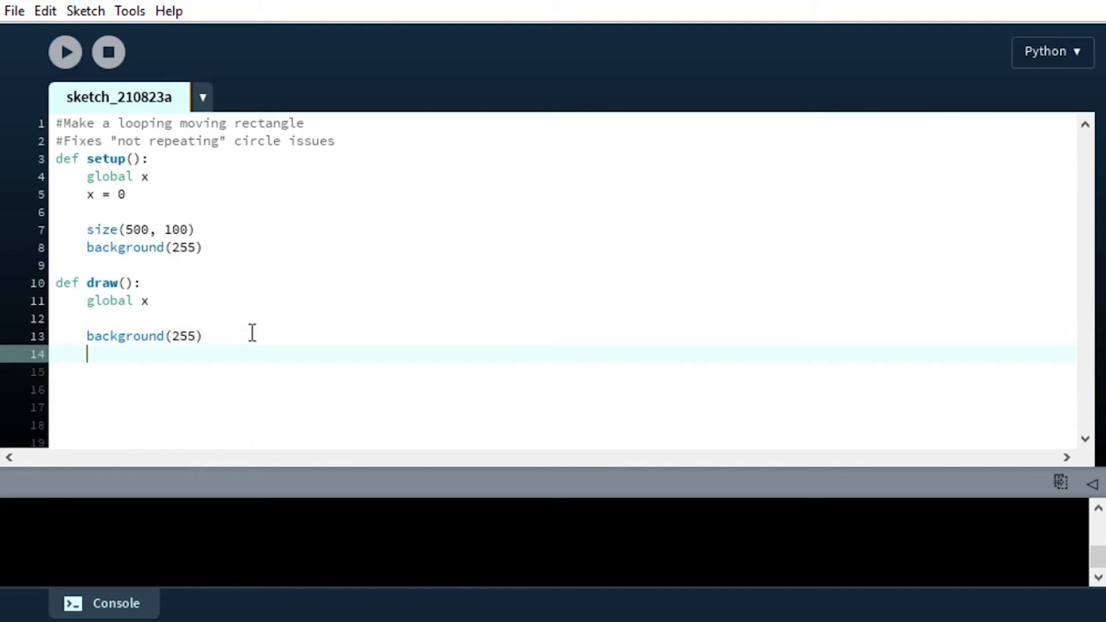
Draw the square with rect(x, 25, 50, 50)
{"action": "type", "text": "rect("}
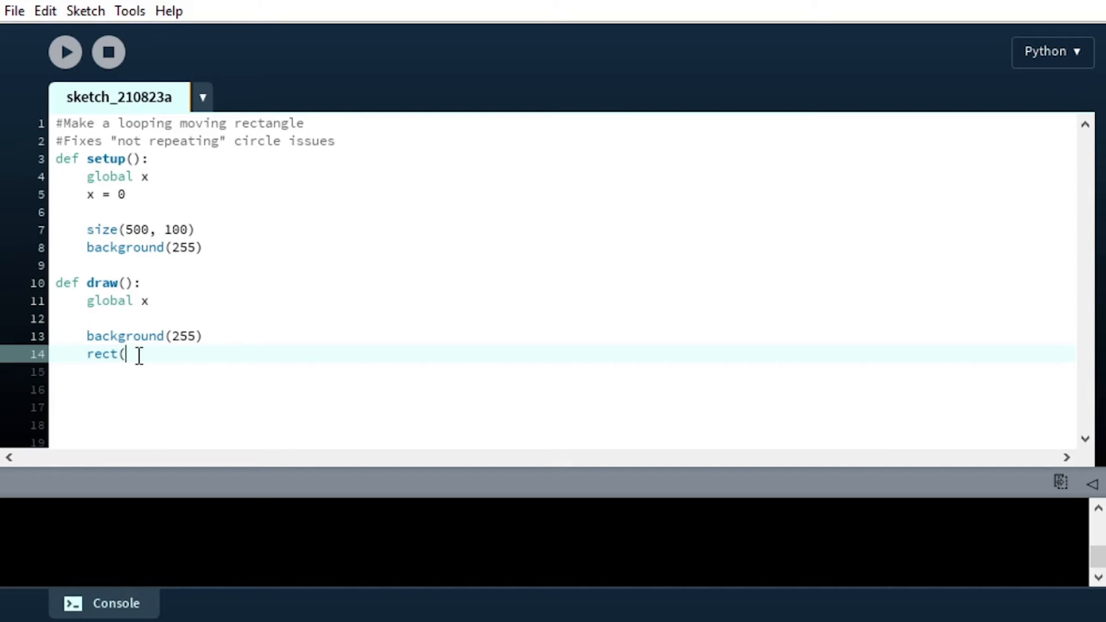
{"action": "mouse_move", "coordinate": [120, 229]}
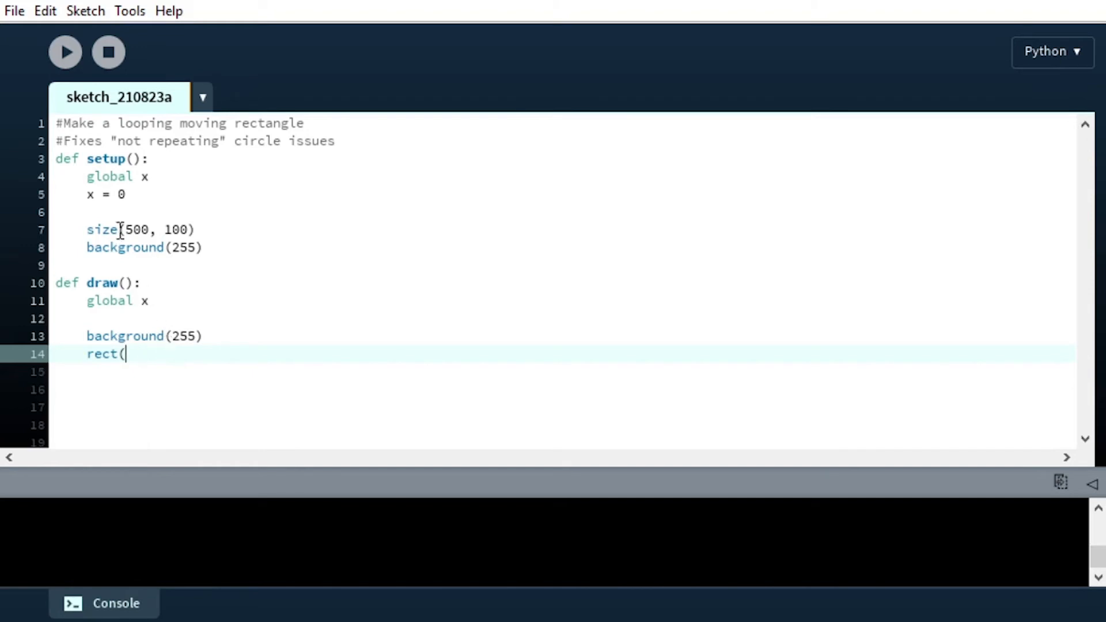
{"action": "type", "text": "x,"}
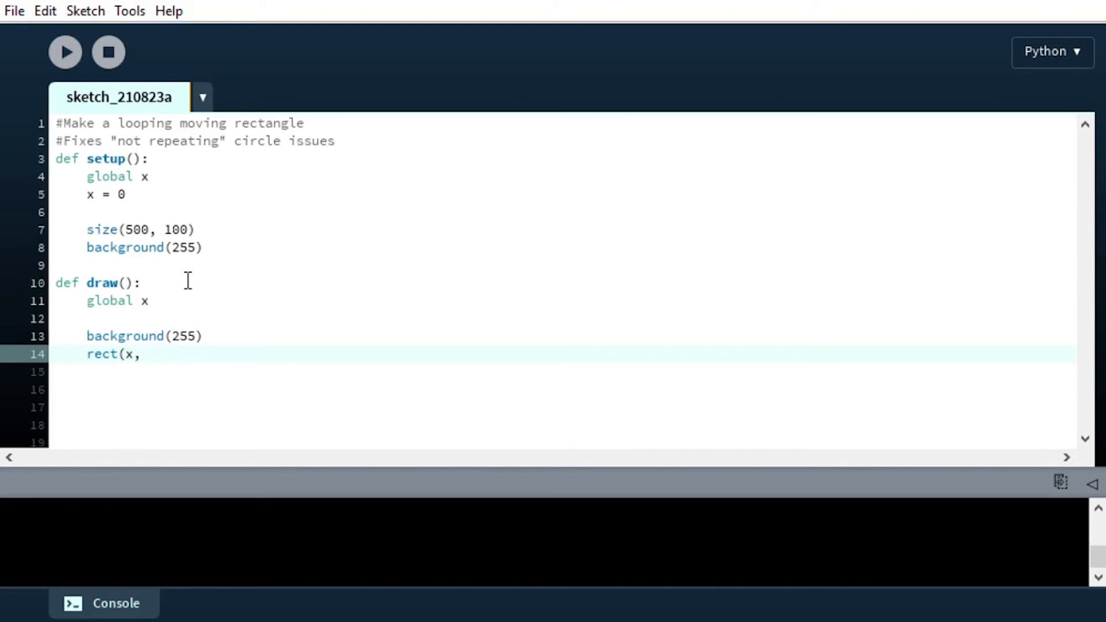
{"action": "type", "text": "25,"}
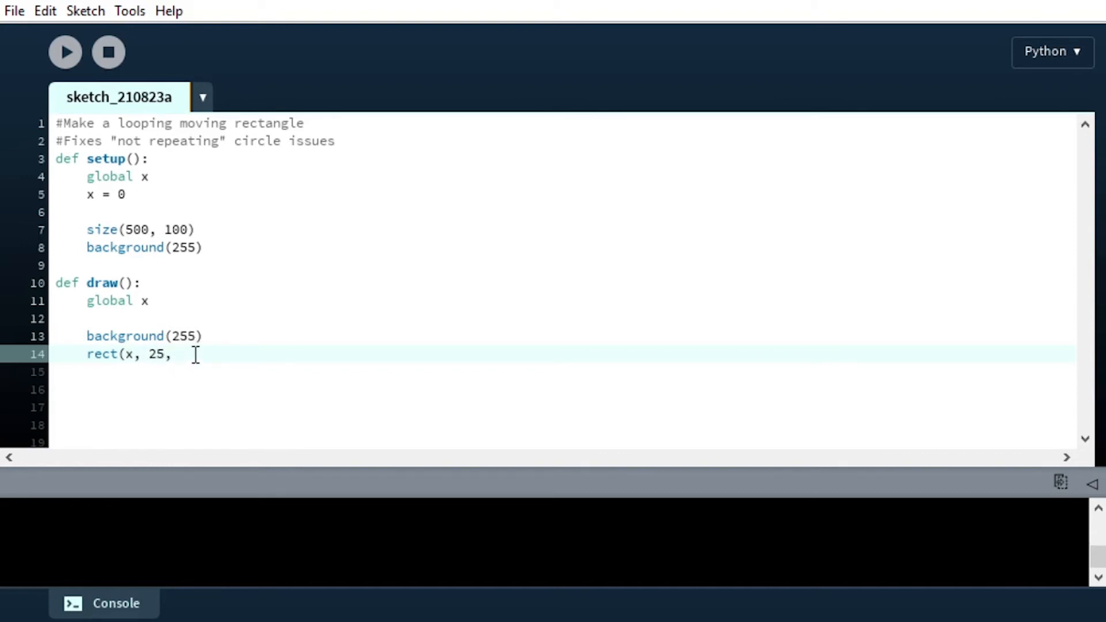
{"action": "type", "text": "50"}
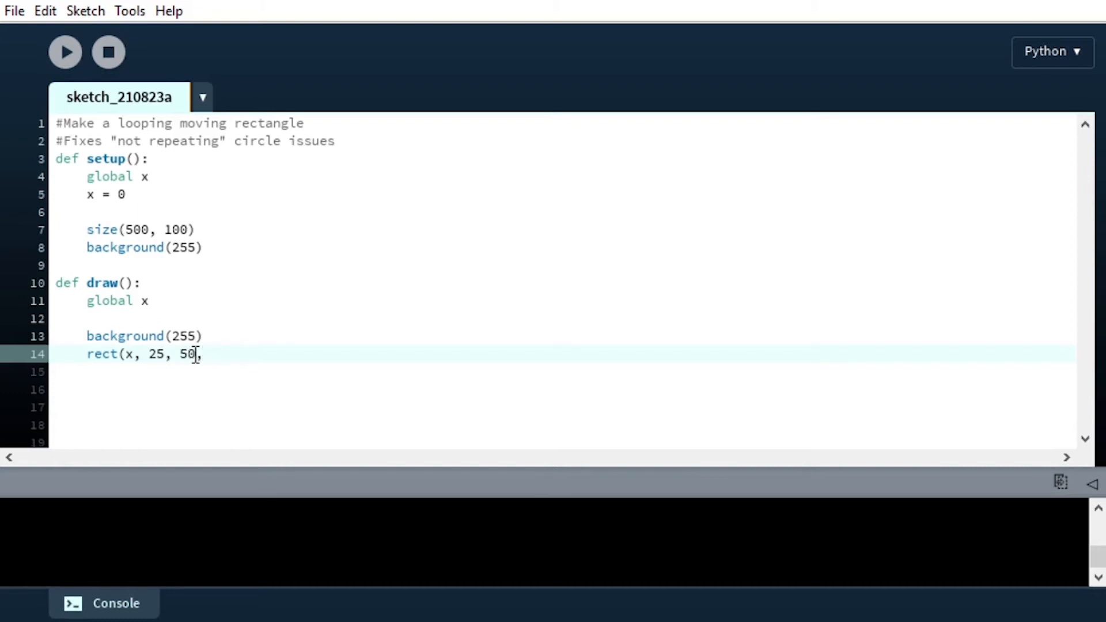
{"action": "type", "text": ", 50)"}
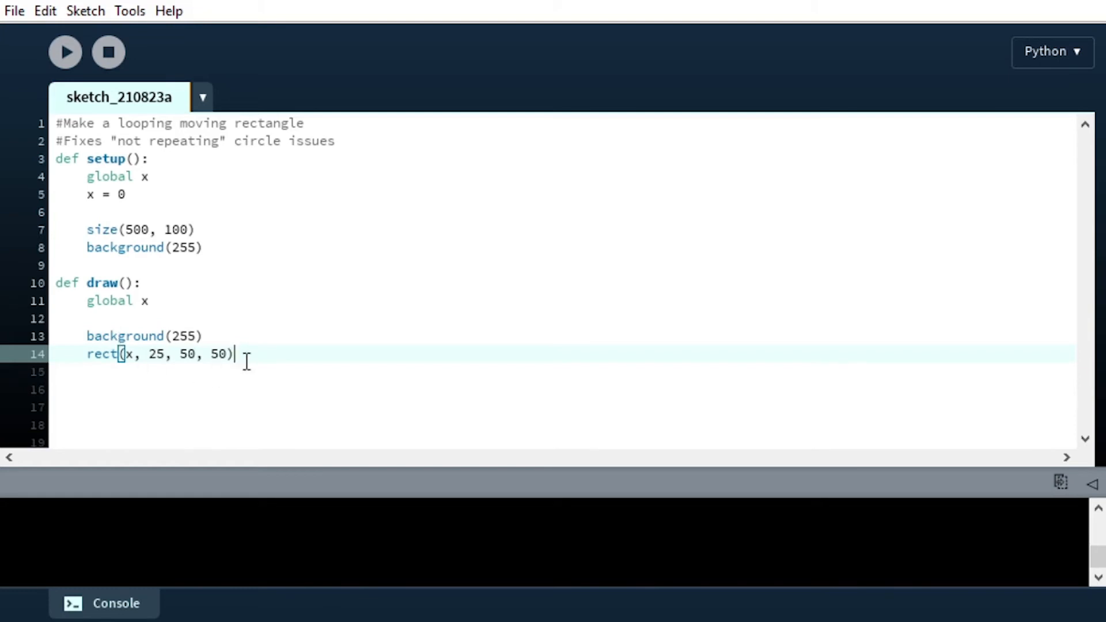
{"action": "mouse_move", "coordinate": [276, 355]}
{"action": "type", "text": "x = x"}
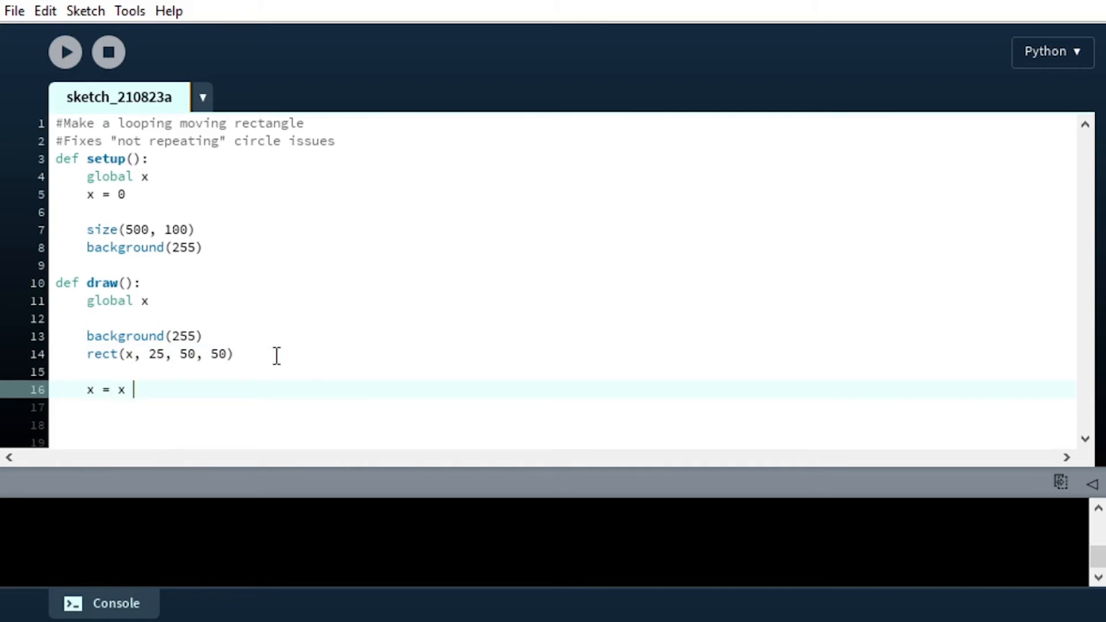
Complete x = x + 1, run the sketch to test, then stop it
{"action": "type", "text": "+ 1"}
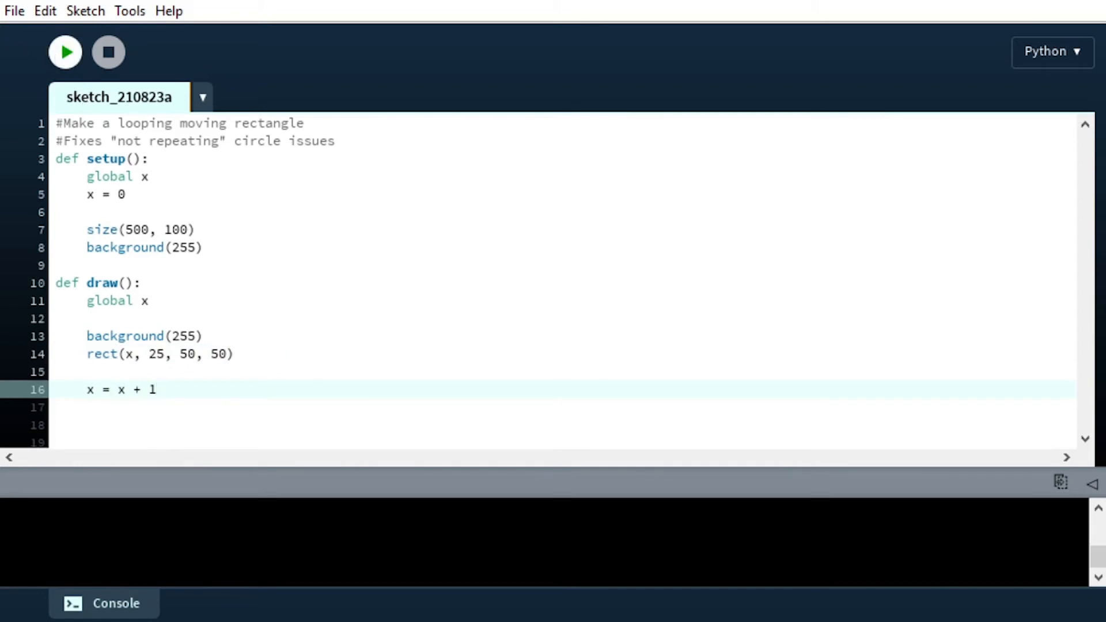
{"action": "left_click", "coordinate": [64, 51]}
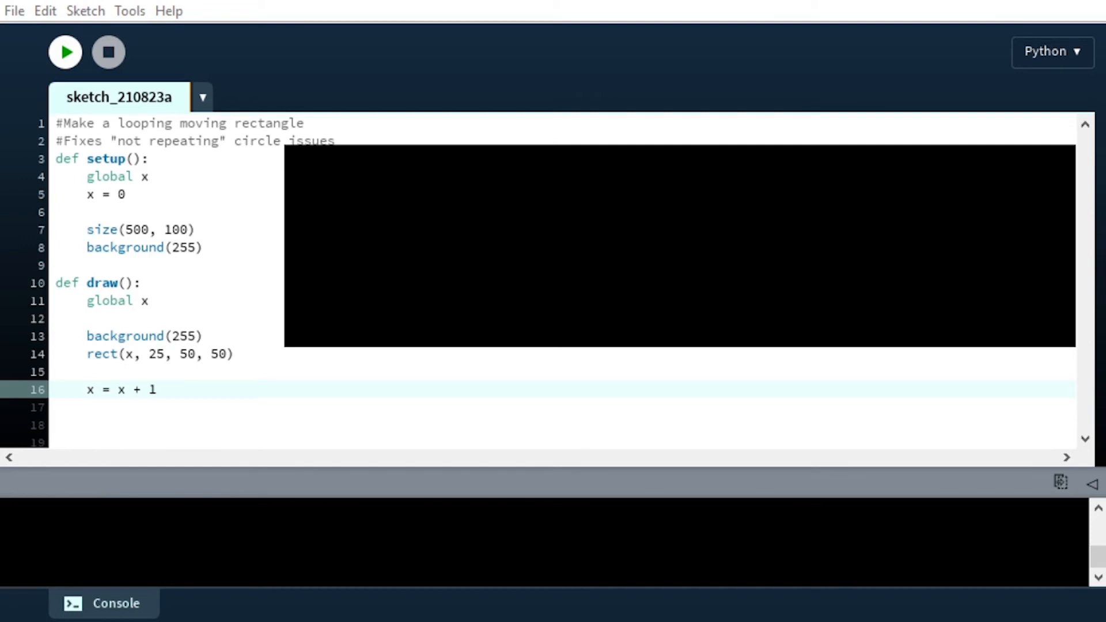
{"action": "left_click", "coordinate": [66, 52]}
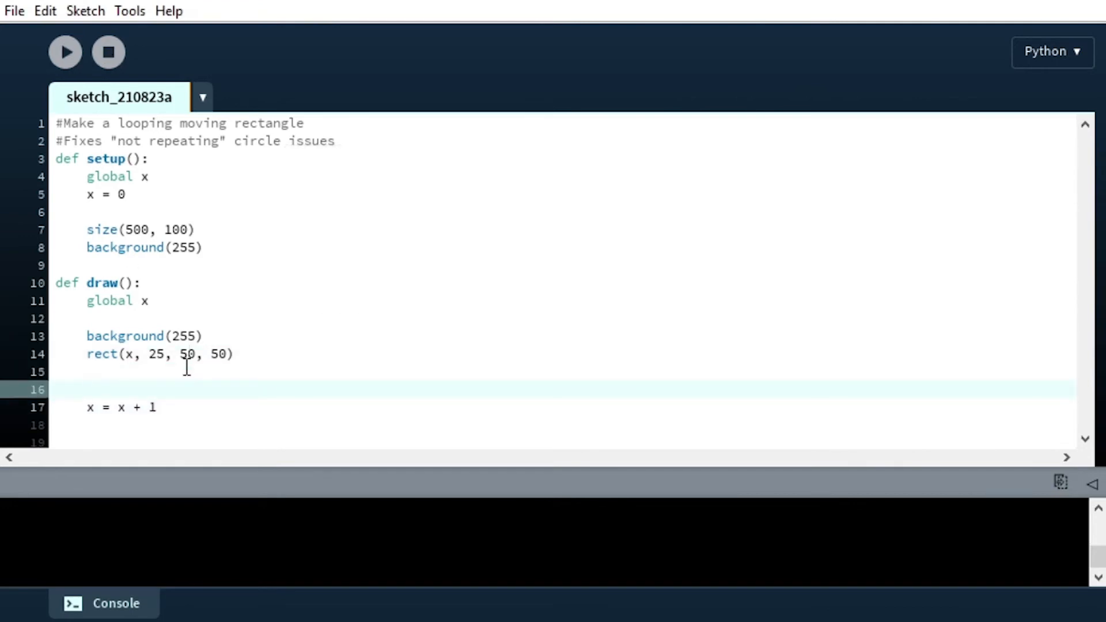
Add if x > 500: x = 0, else: x = x + 1 in draw()
{"action": "type", "text": "if"}
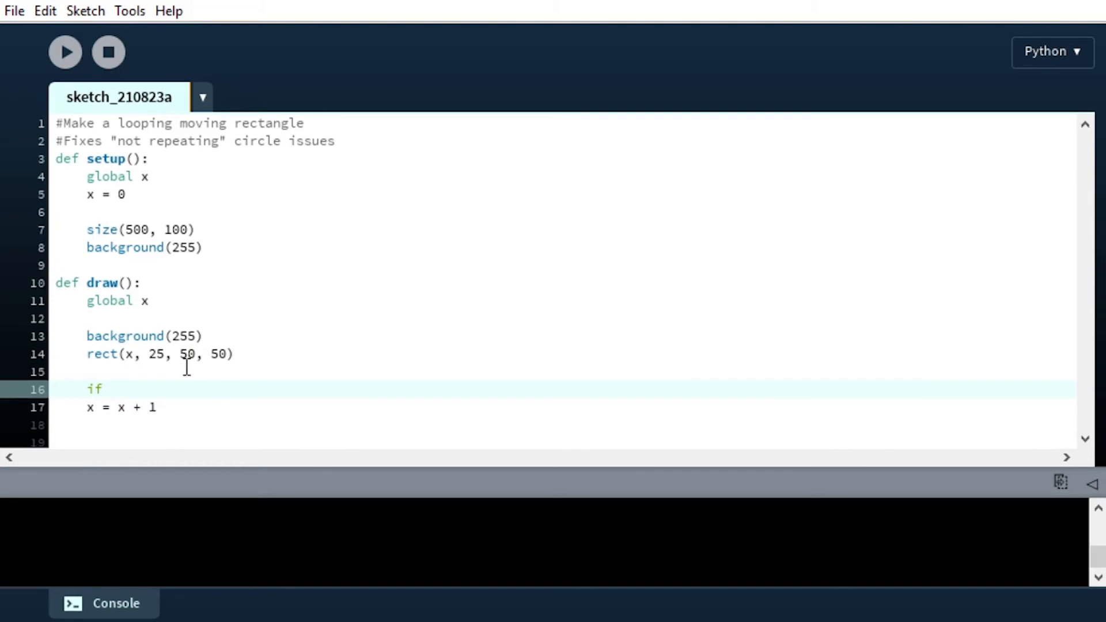
{"action": "mouse_move", "coordinate": [136, 236]}
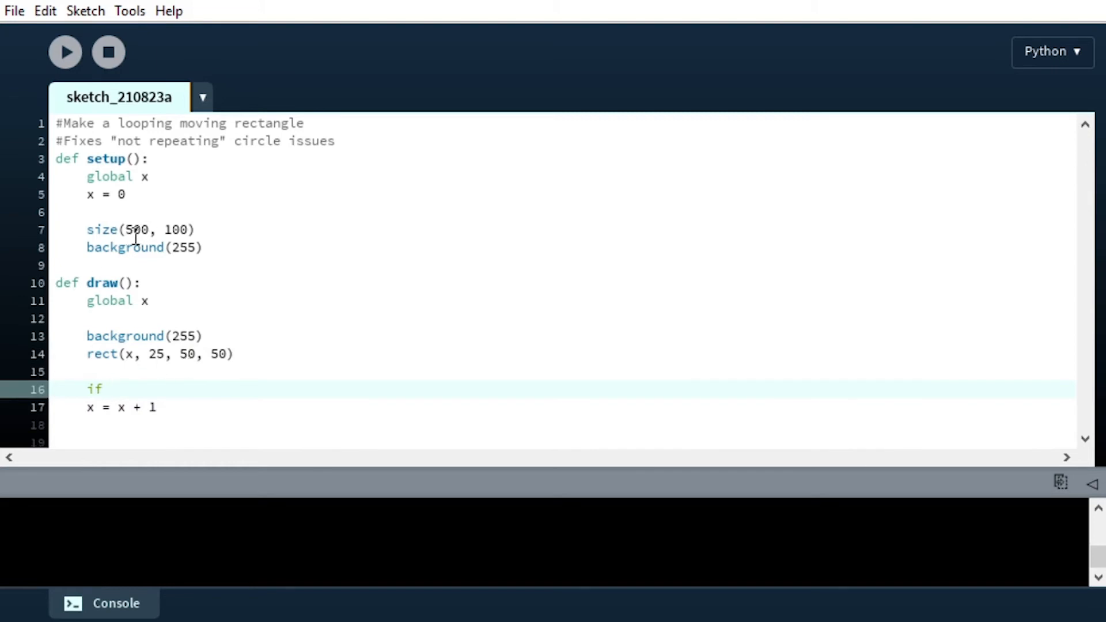
{"action": "double_click", "coordinate": [136, 229]}
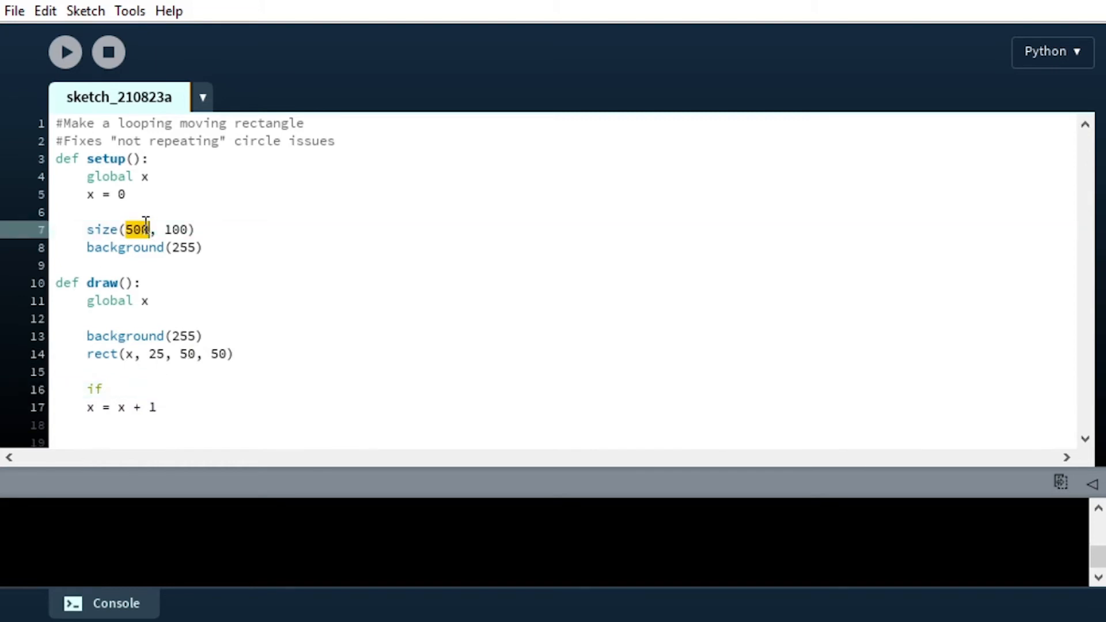
{"action": "left_click", "coordinate": [113, 389]}
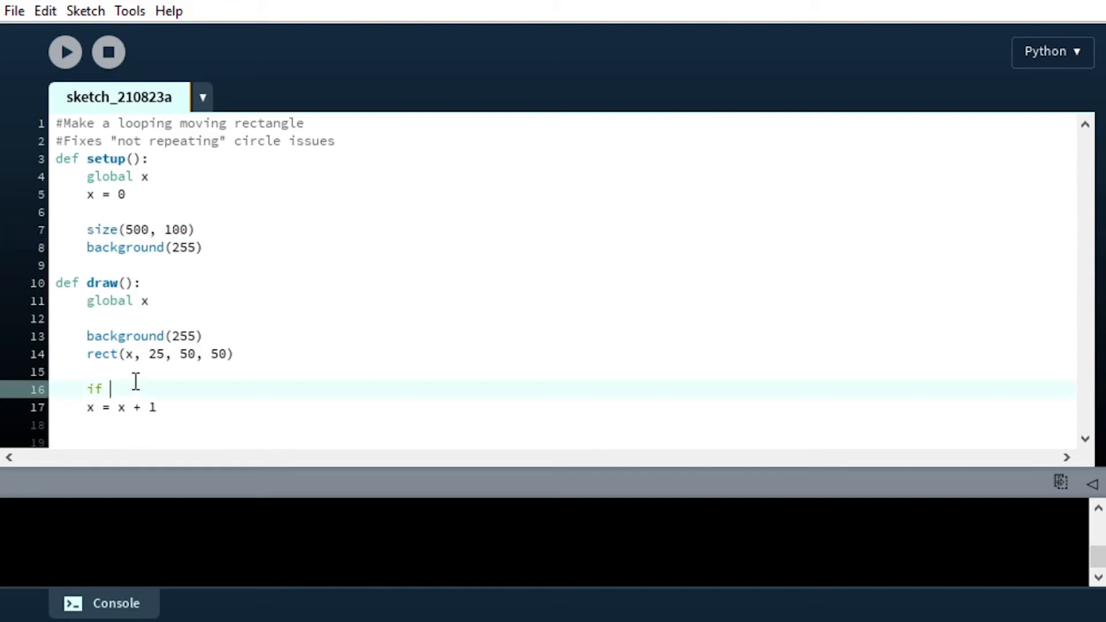
{"action": "type", "text": "x > 500:"}
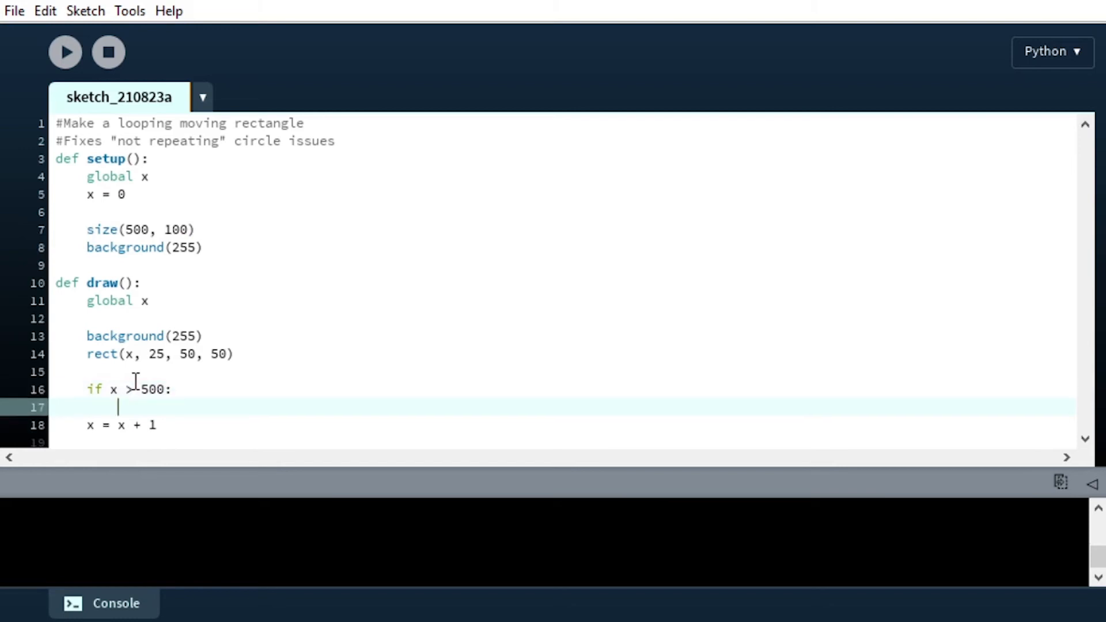
{"action": "type", "text": "x = 0"}
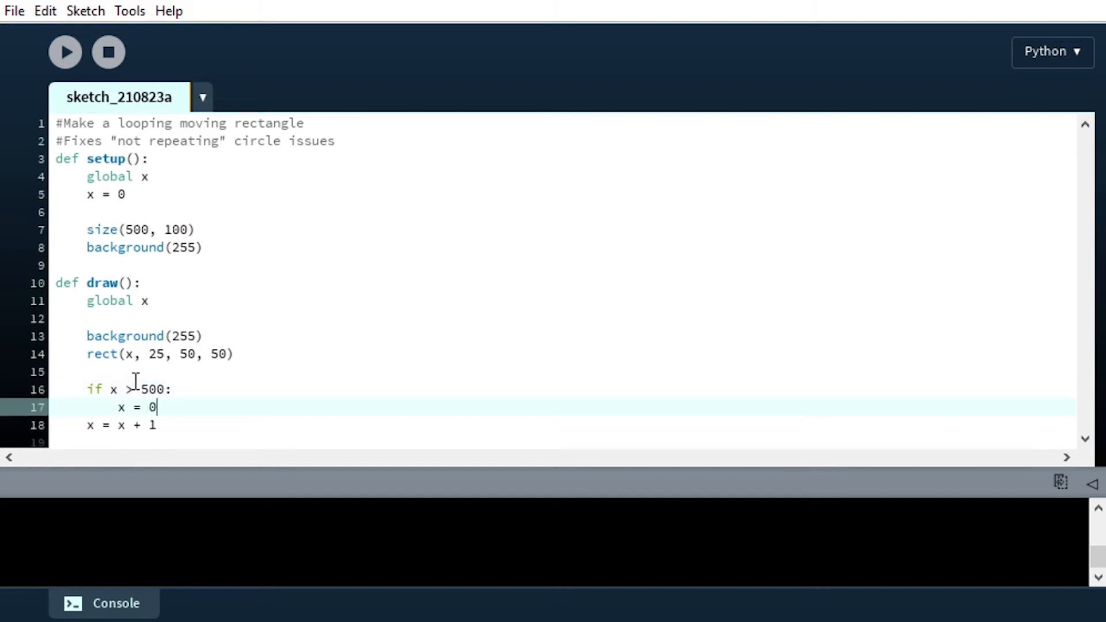
{"action": "type", "text": "else:"}
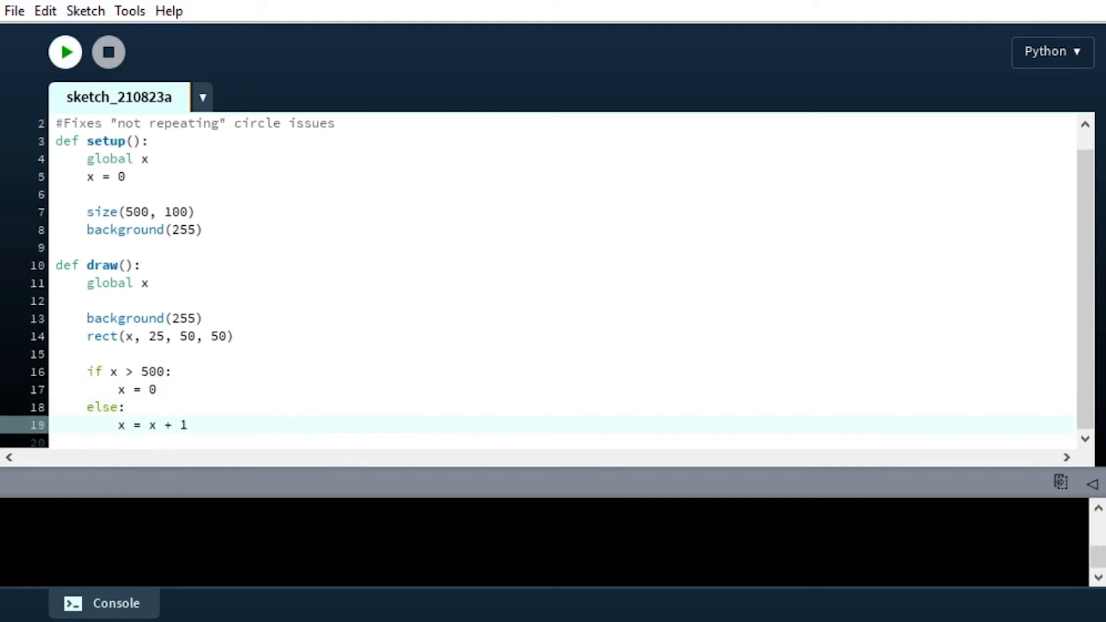
{"action": "left_click", "coordinate": [64, 51]}
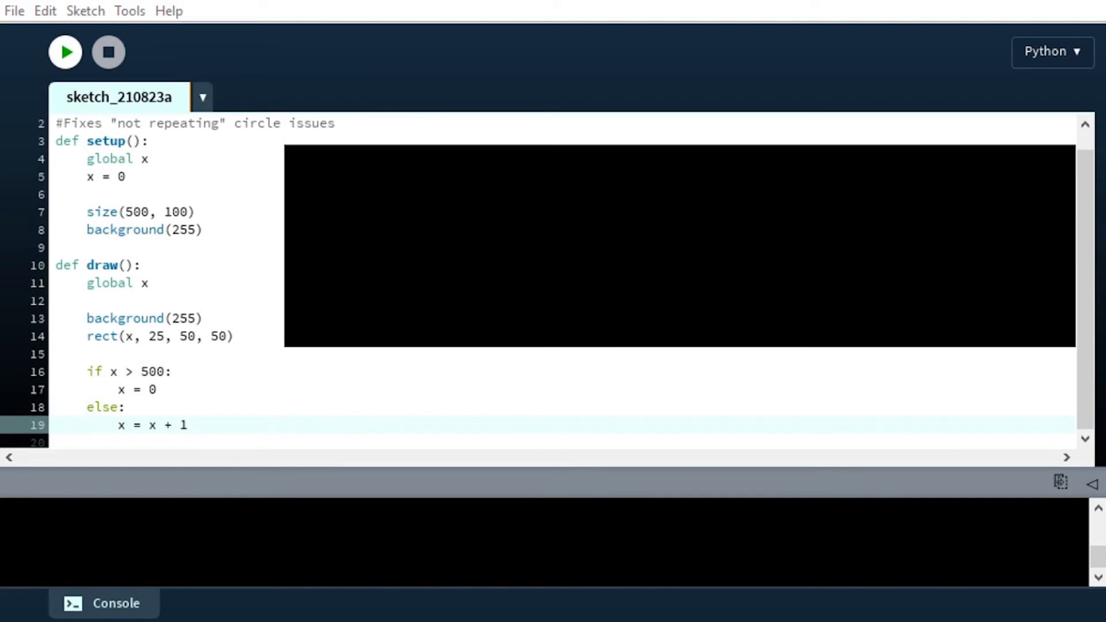
{"action": "left_click", "coordinate": [64, 51]}
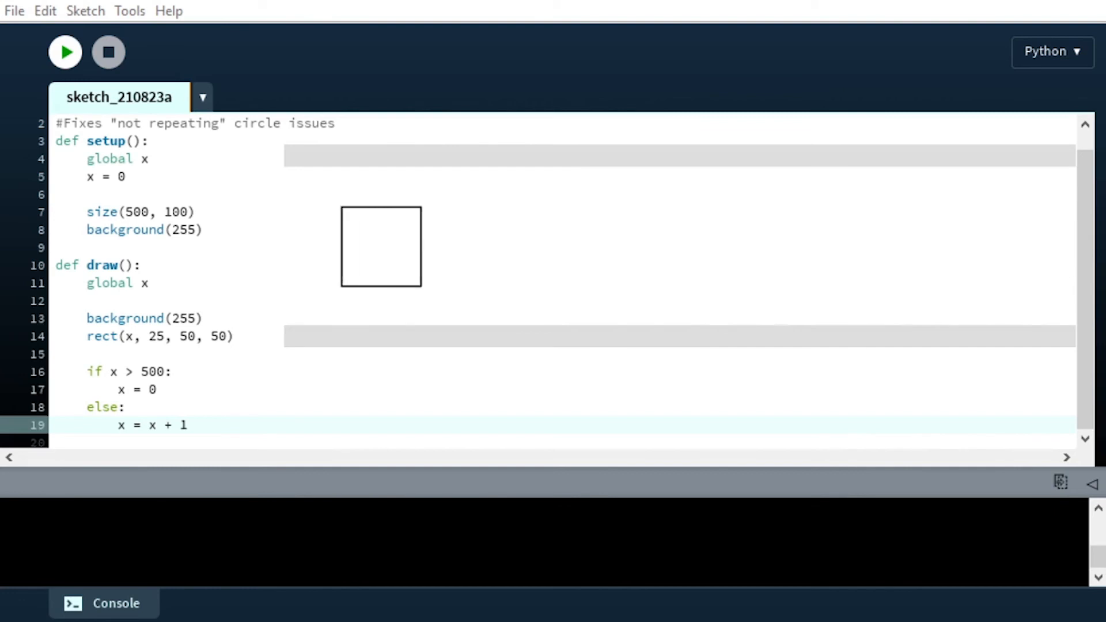
{"action": "left_click", "coordinate": [64, 51]}
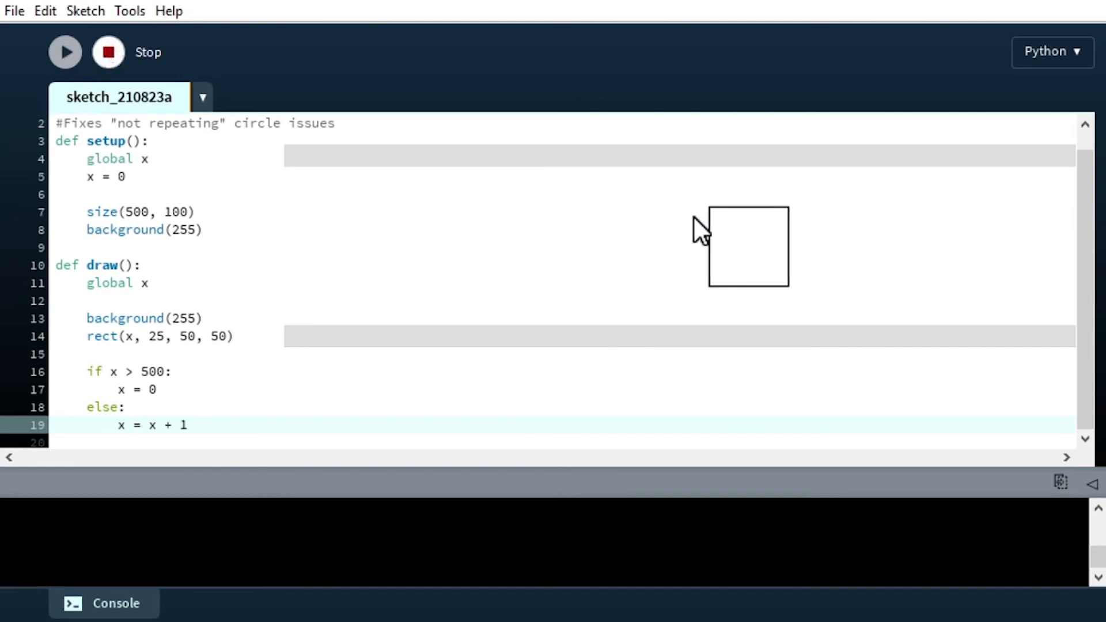
{"action": "left_click", "coordinate": [107, 51]}
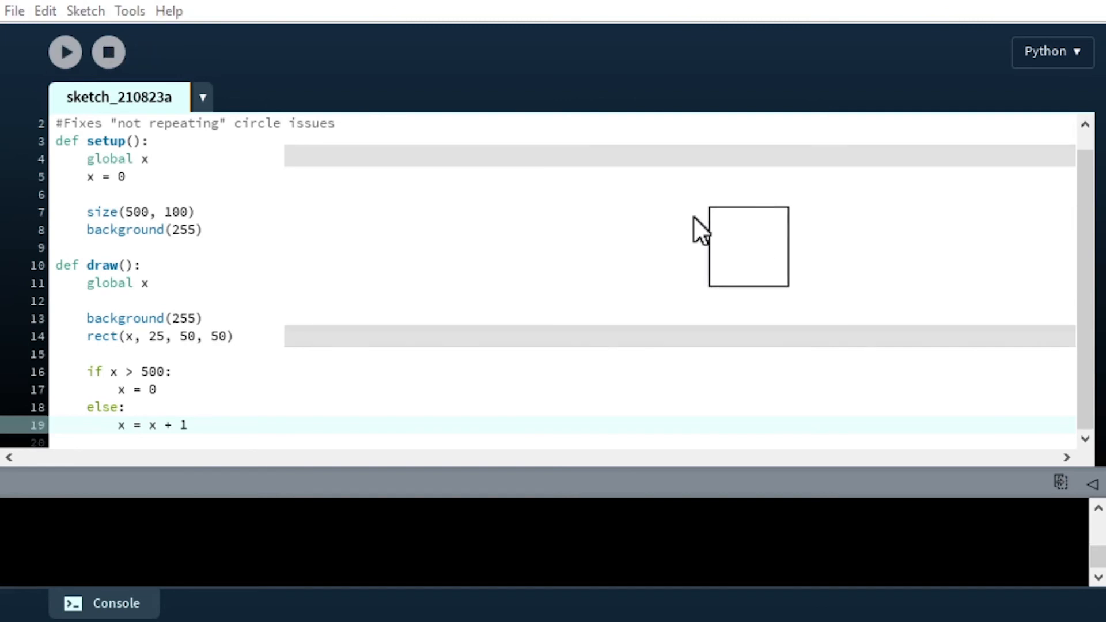
{"action": "left_click", "coordinate": [188, 425]}
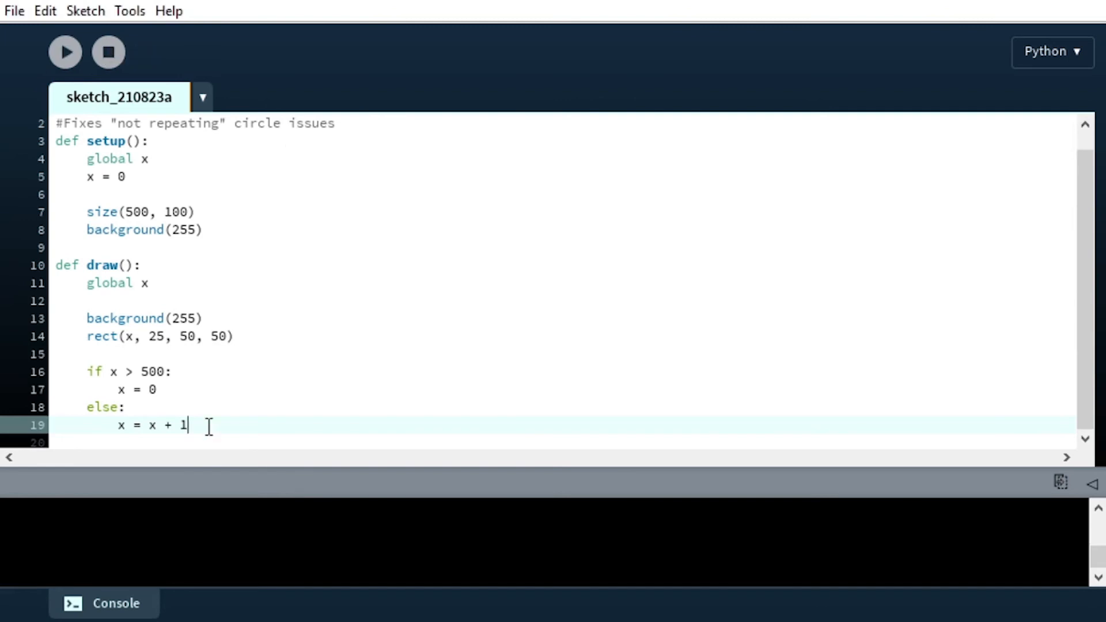
Change the reset value in the if block from 0 to -50
{"action": "double_click", "coordinate": [182, 425]}
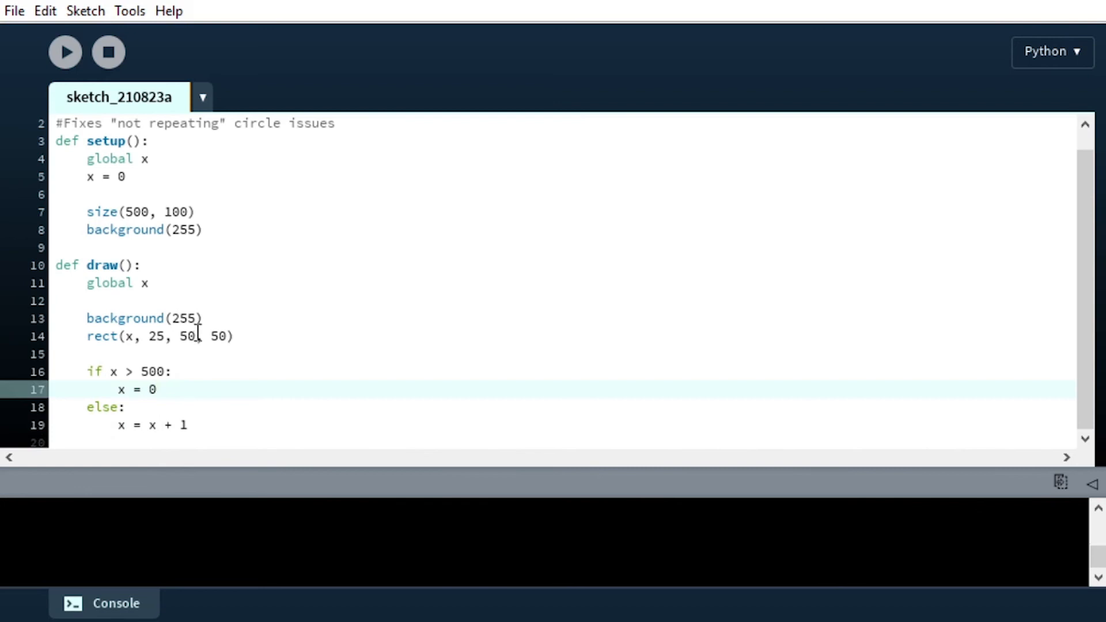
{"action": "double_click", "coordinate": [188, 336]}
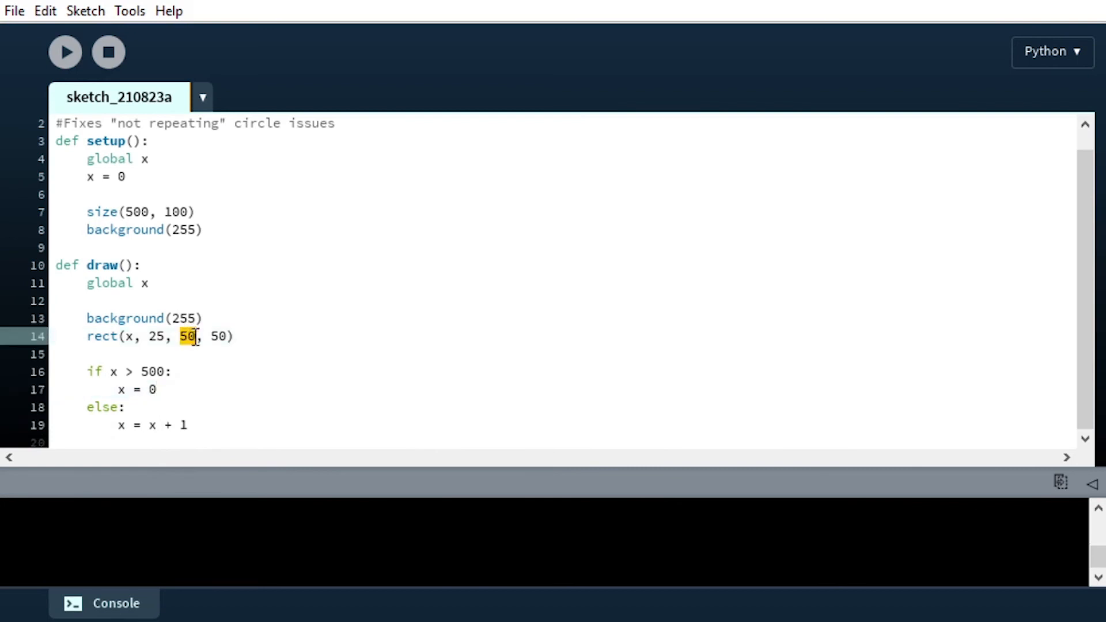
{"action": "left_click", "coordinate": [159, 390]}
{"action": "type", "text": "-5"}
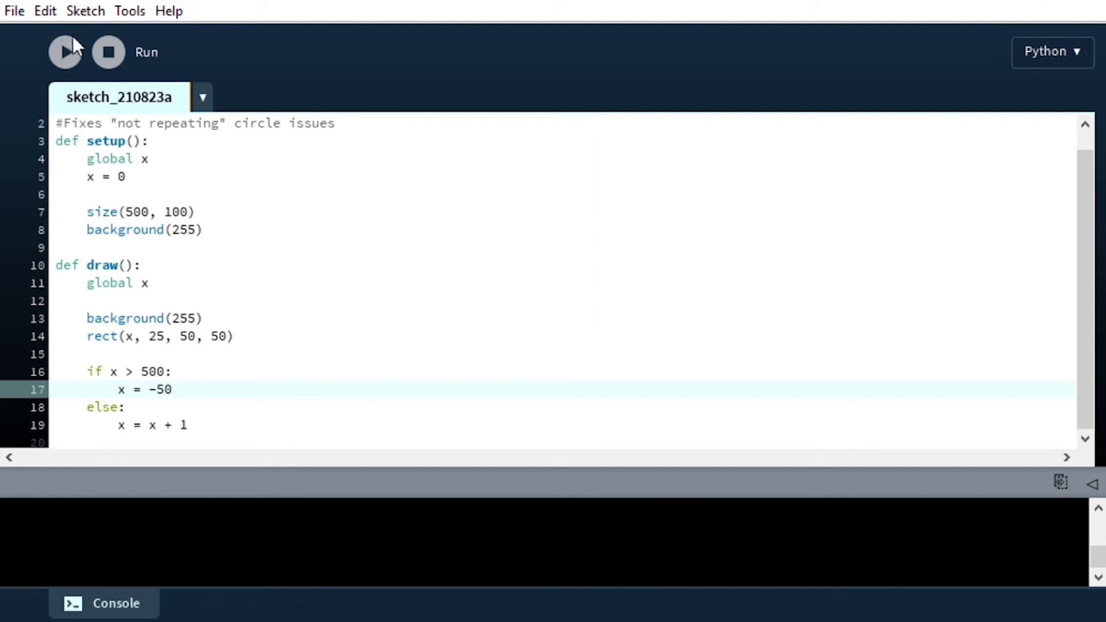
Run the sketch with the -50 reset and watch the square wrap around
{"action": "left_click", "coordinate": [64, 51]}
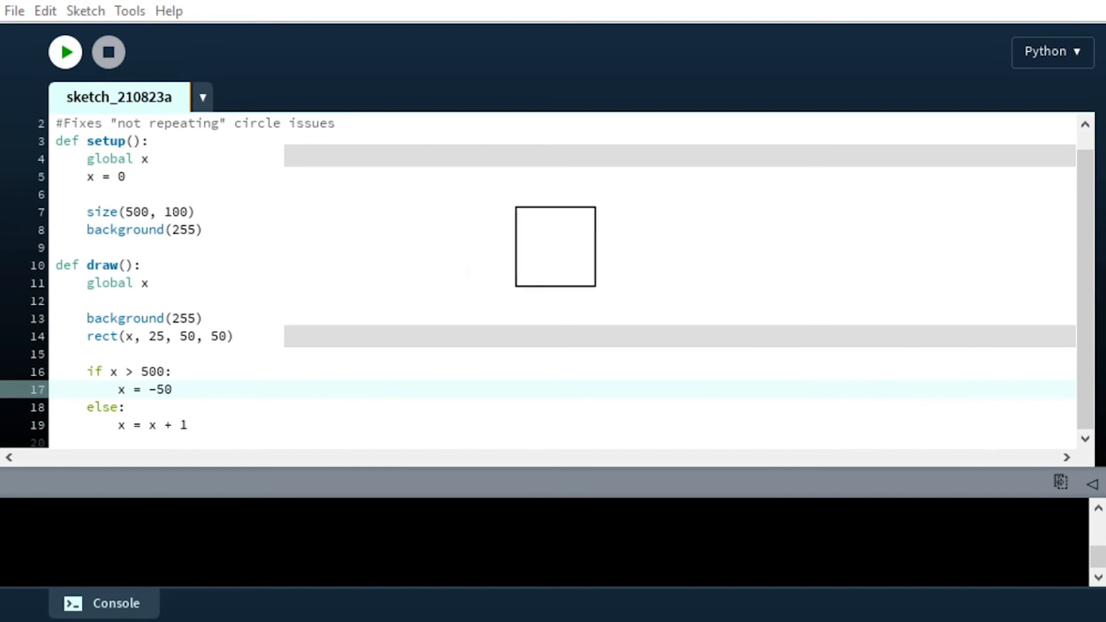
{"action": "double_click", "coordinate": [101, 264]}
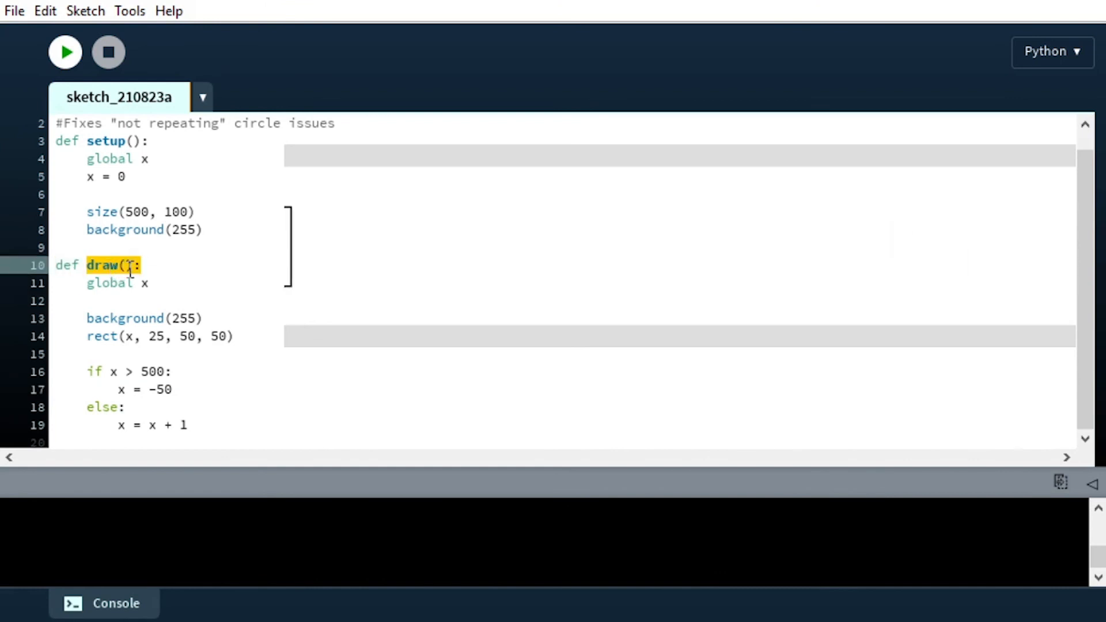
{"action": "left_click", "coordinate": [65, 51]}
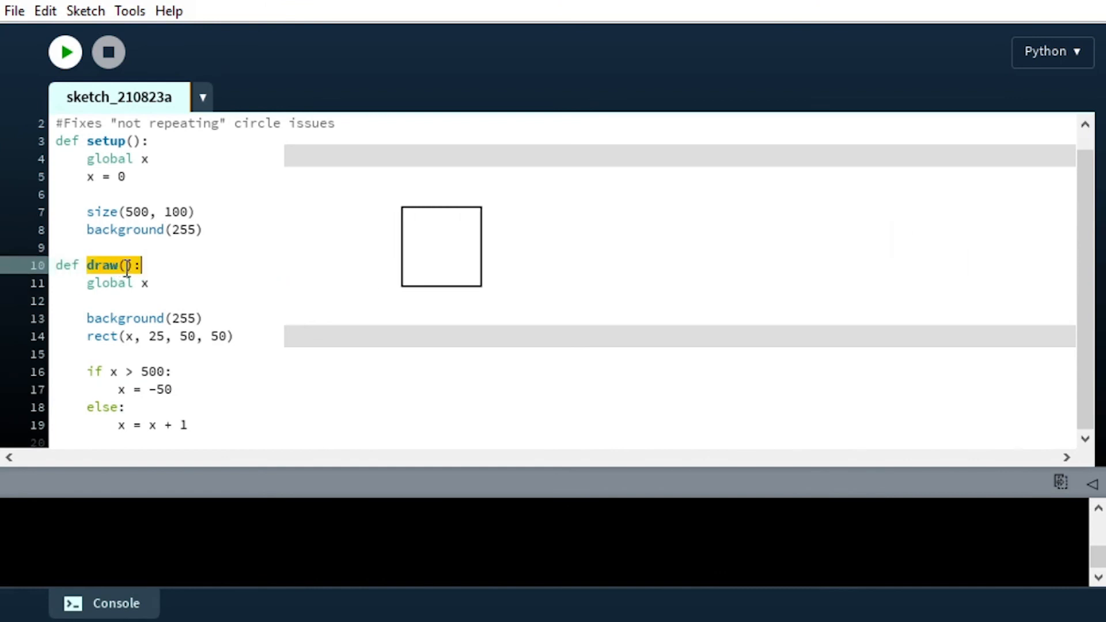